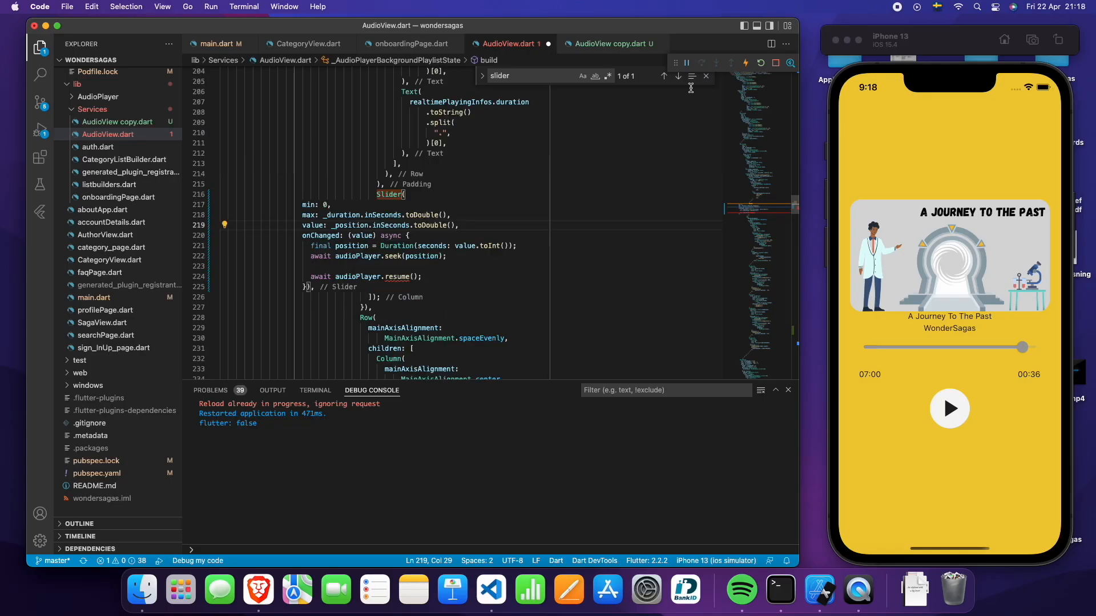
# - Relaunch WonderSagas from main.dart and show the Raising Chickens player screen with its slider
pyautogui.click(317, 7)
pyautogui.write('pause')
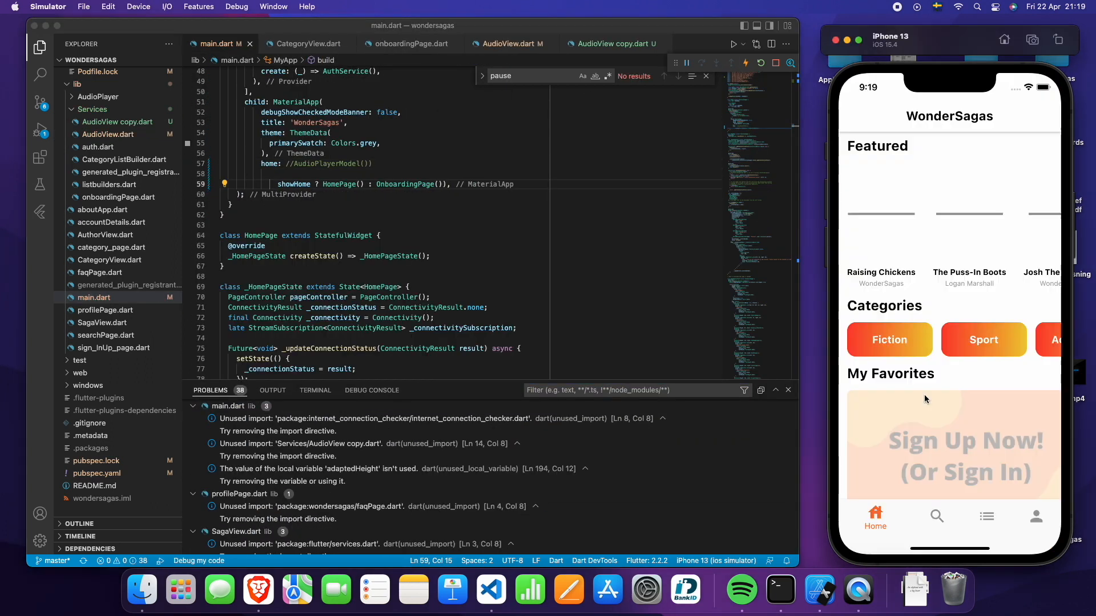
pyautogui.click(880, 196)
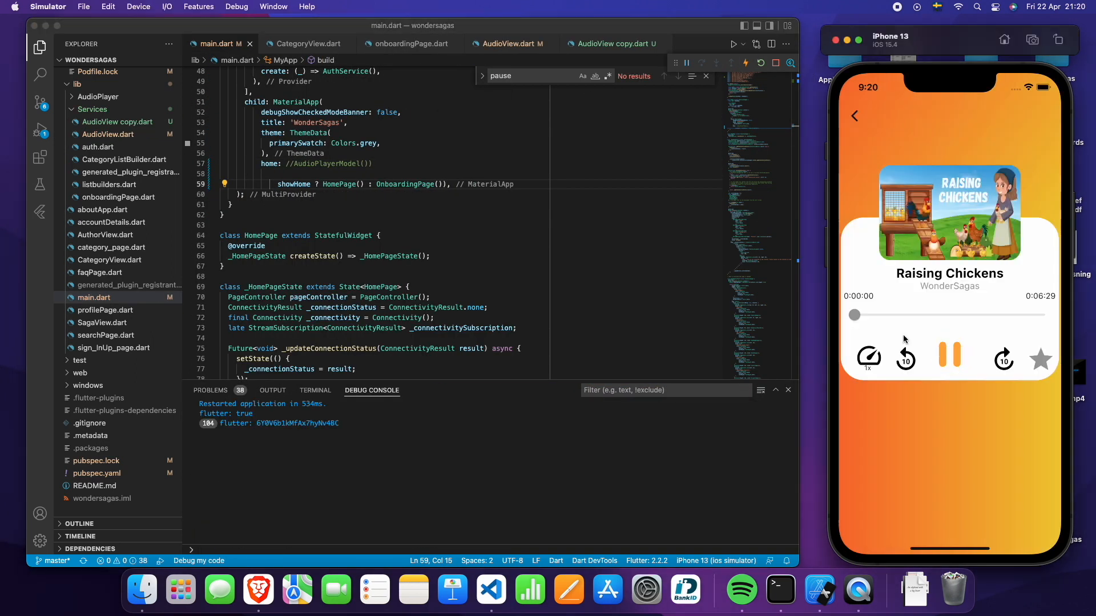